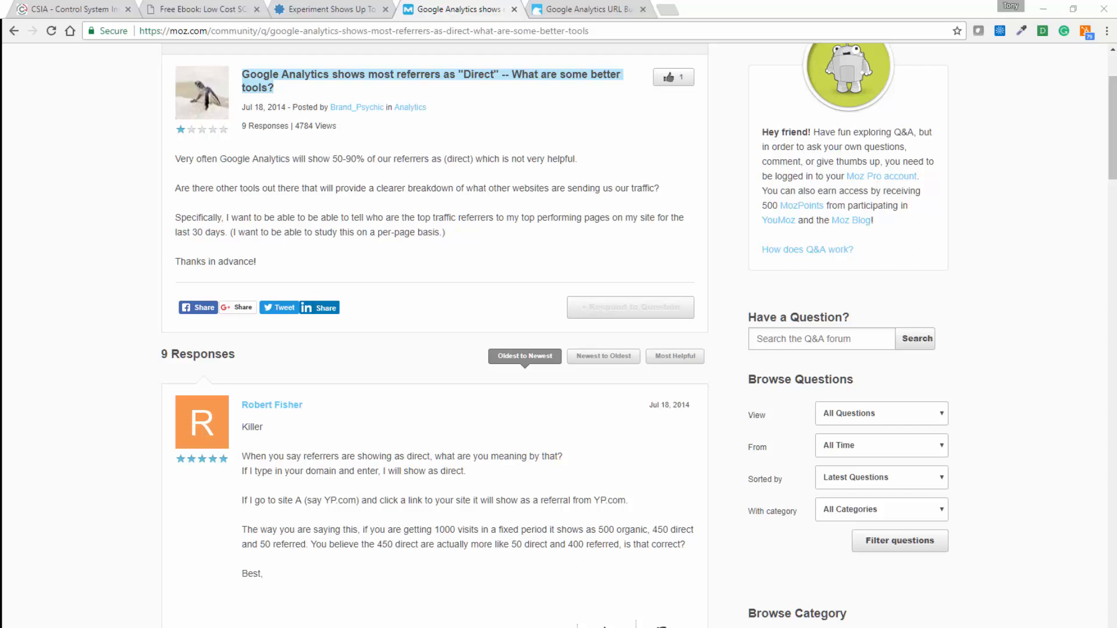
mouse_move(456, 203)
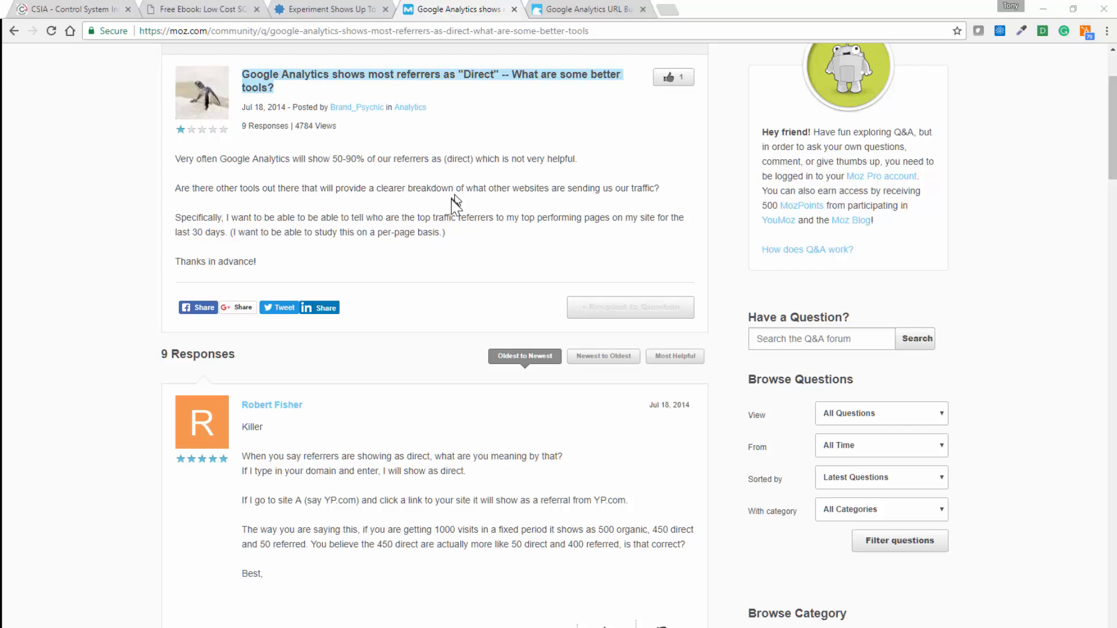
Step: Enter the Affinity Energy chiller-plant blog URL with source Exchange, medium Directory and campaign Blog
click(328, 9)
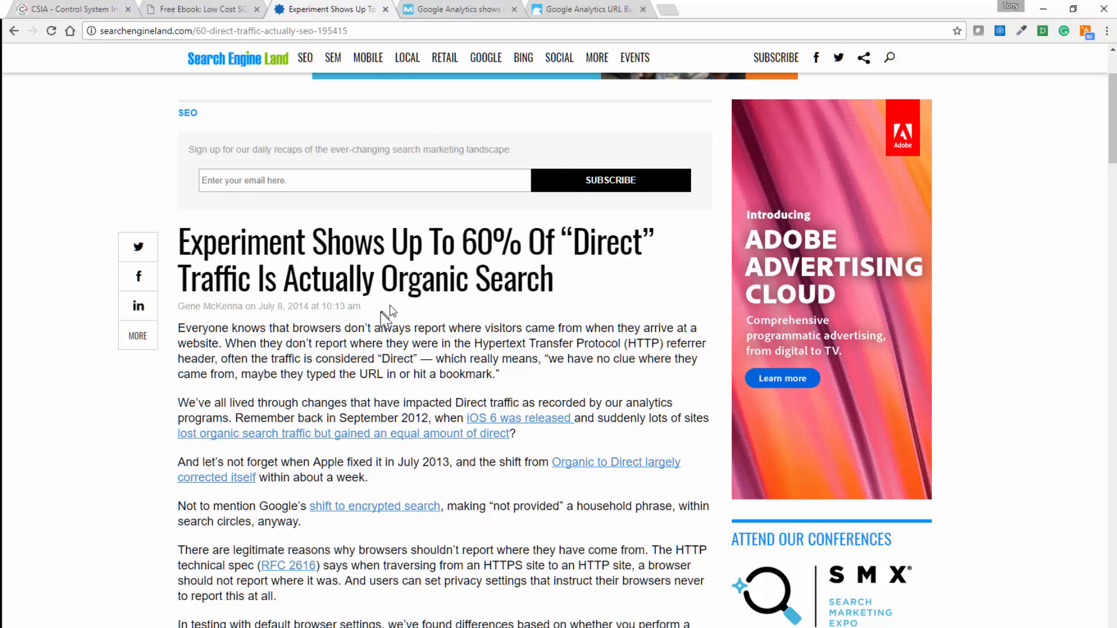
click(67, 9)
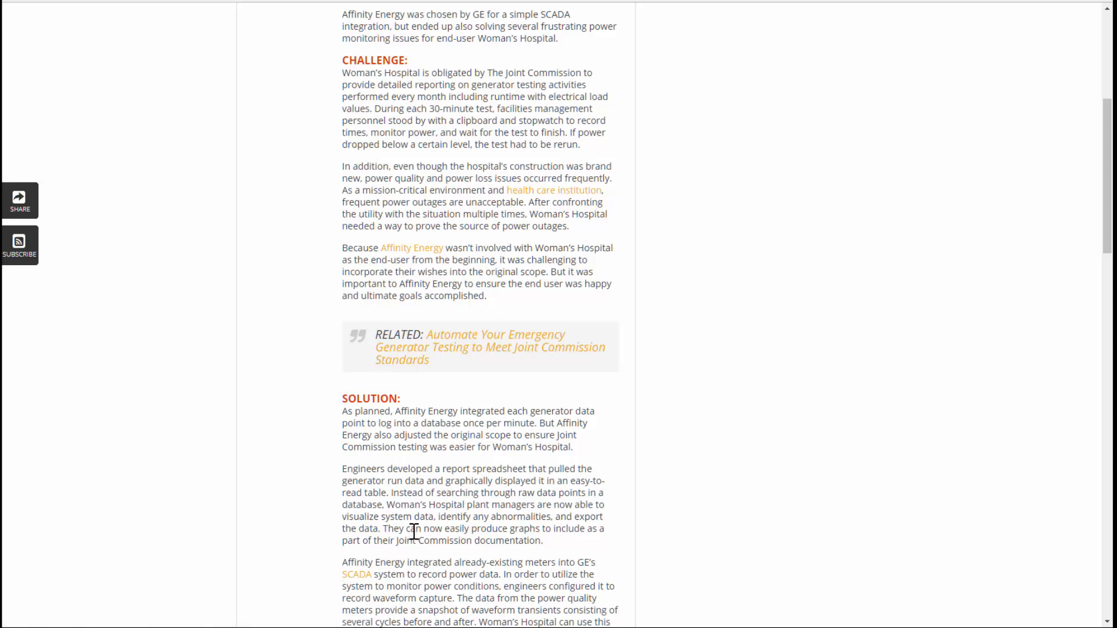
scroll(up, 3)
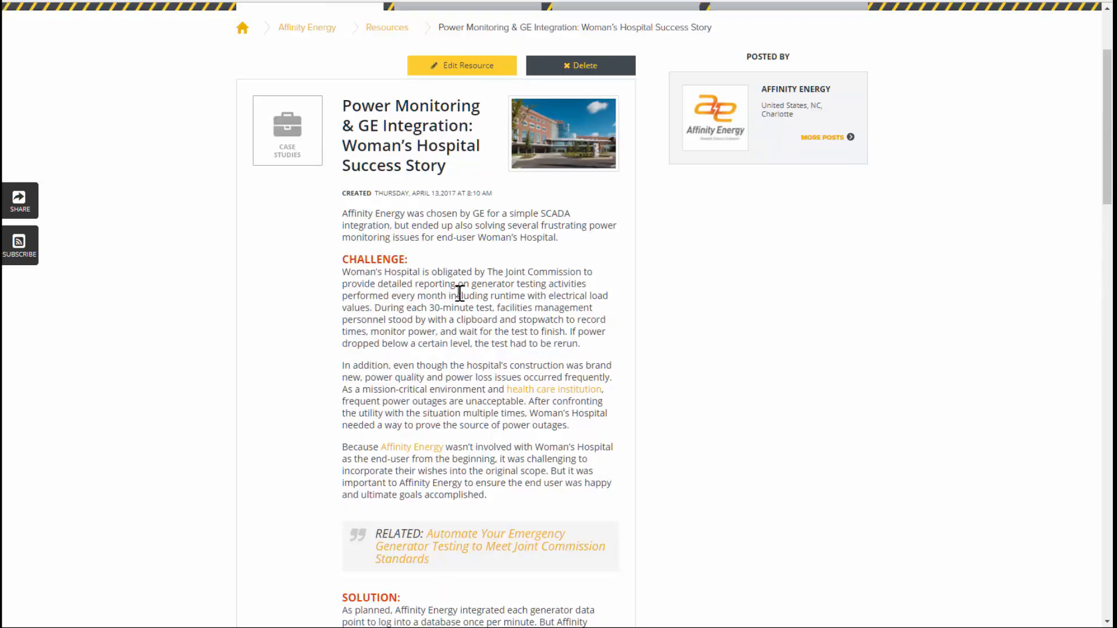
mouse_move(417, 356)
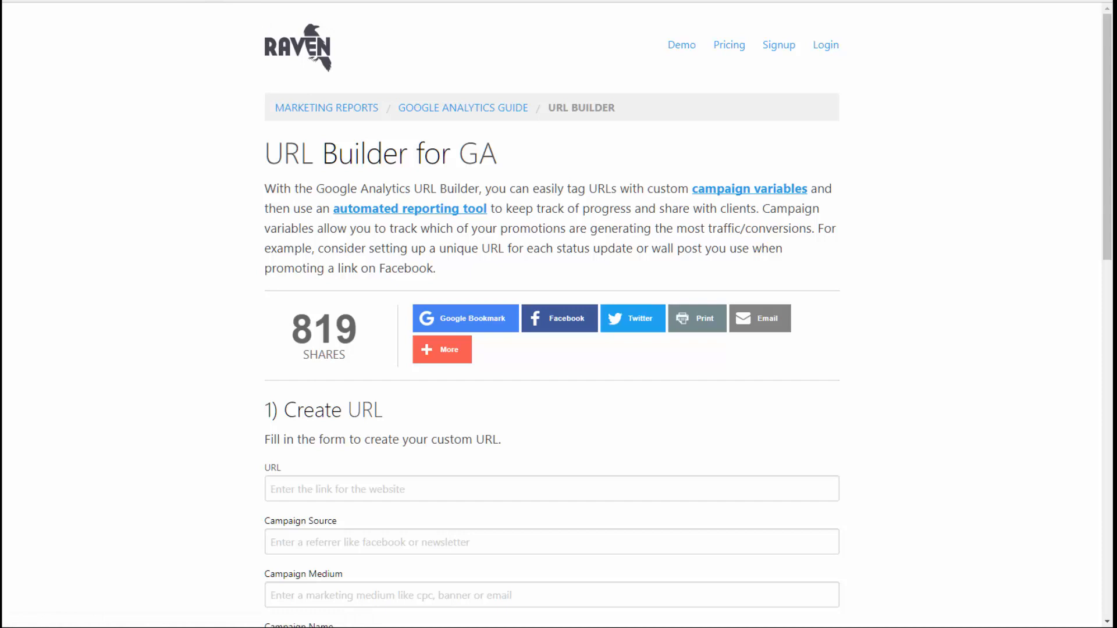
scroll(down, 3)
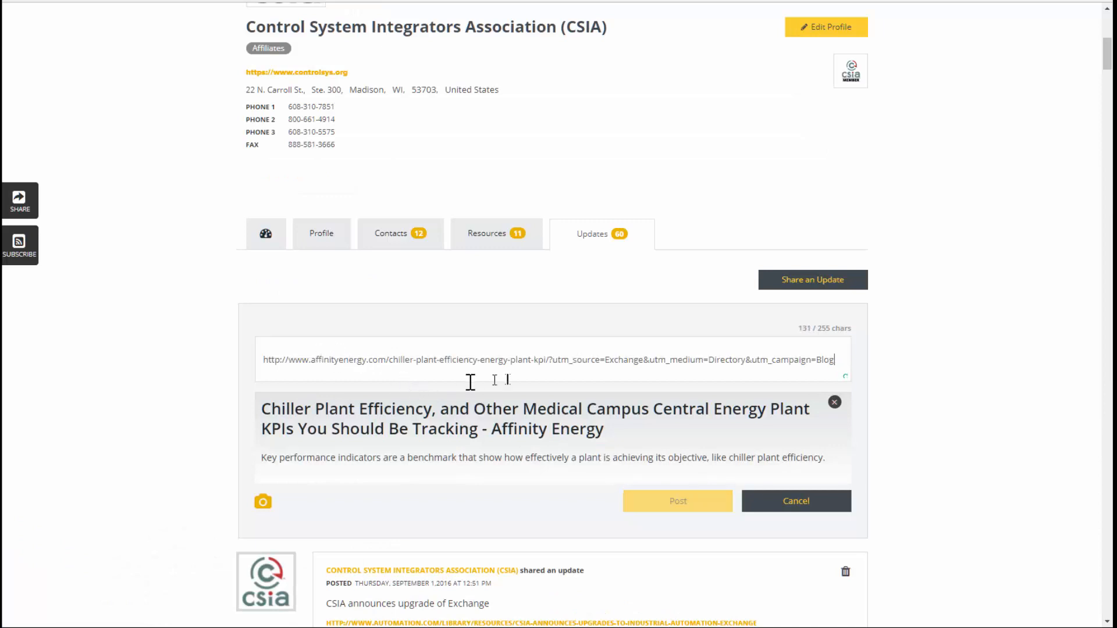
mouse_move(800, 336)
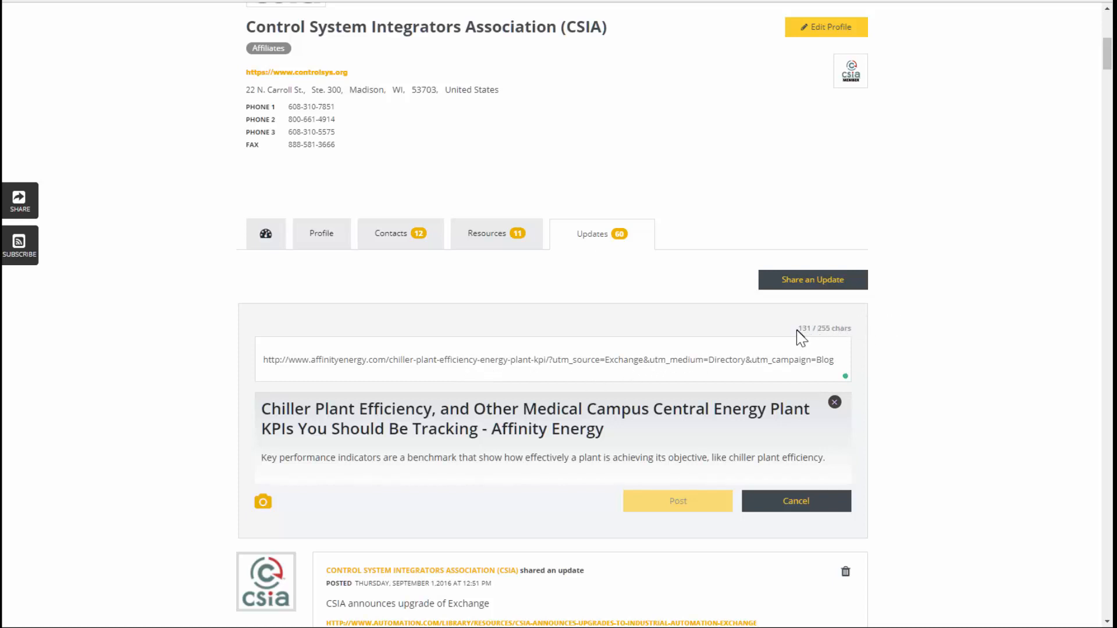